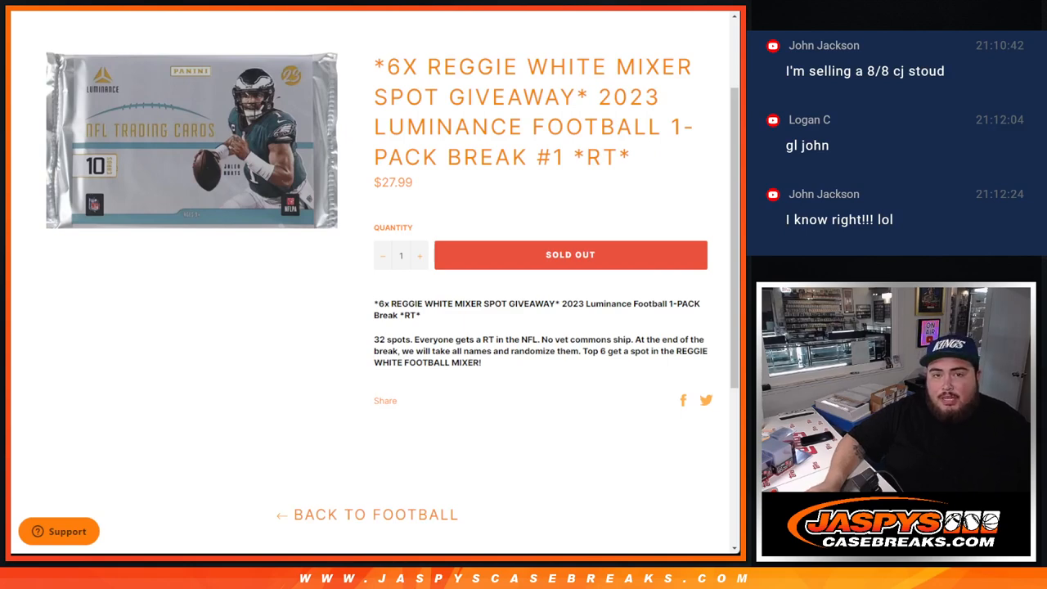
Move from the 2023 Luminance Football break listing to the RANDOM.ORG Dice Roller tab
left_click_drag(374, 66, 671, 97)
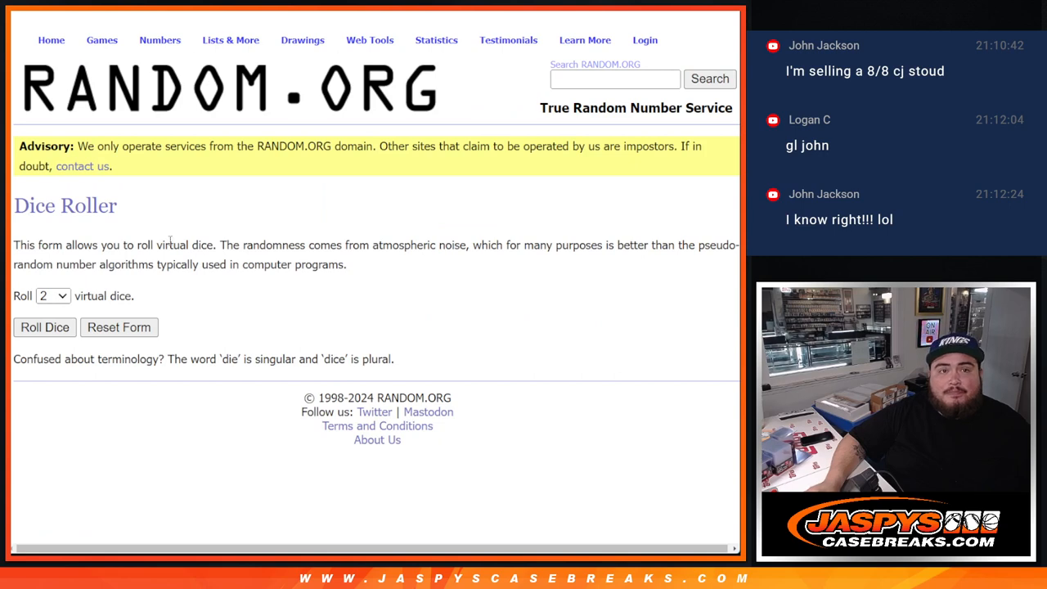
left_click(45, 327)
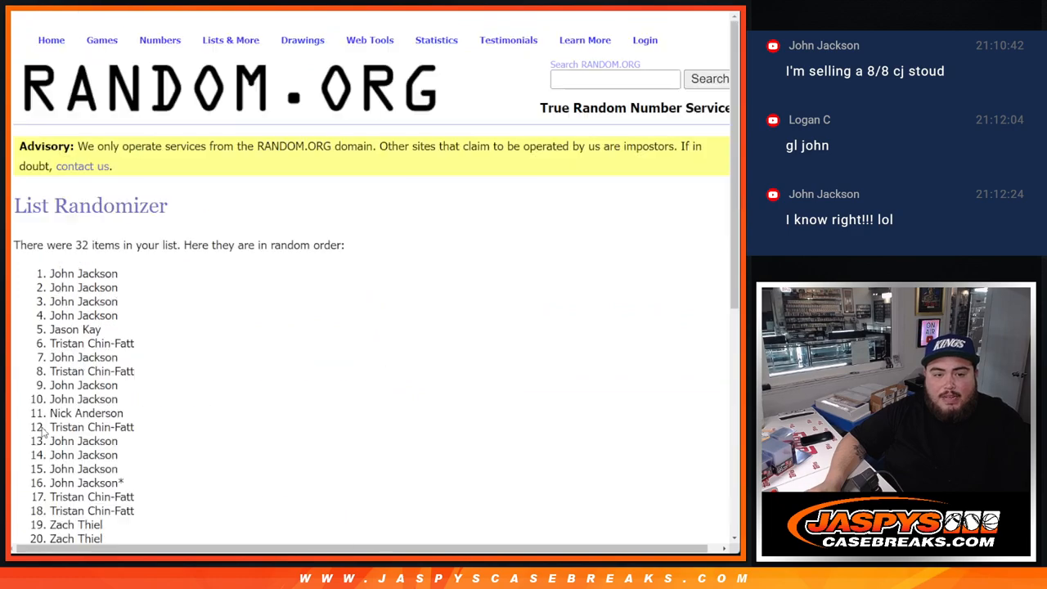
scroll("down", 3)
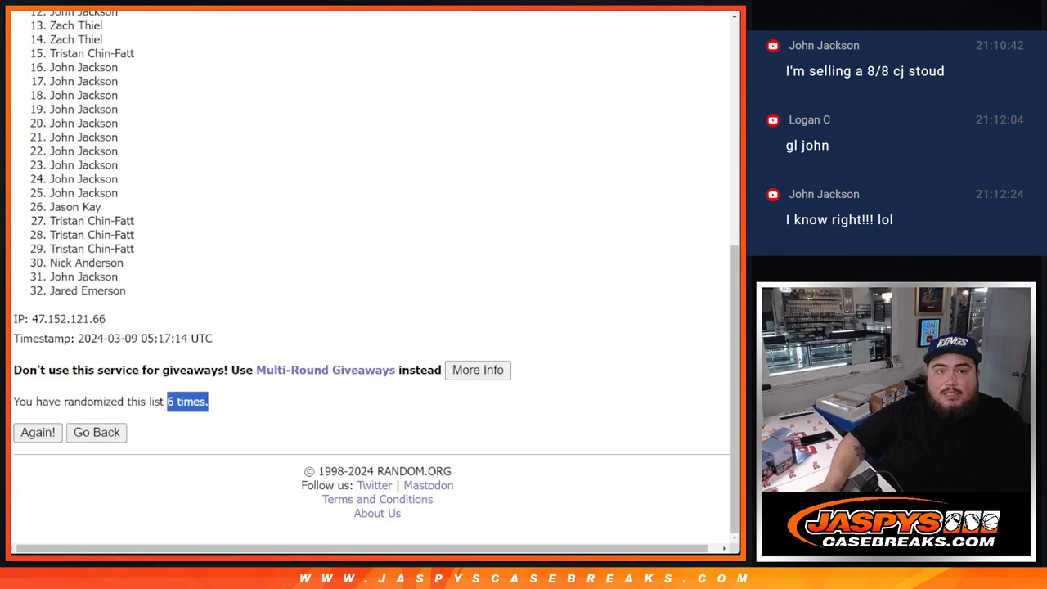
left_click(37, 432)
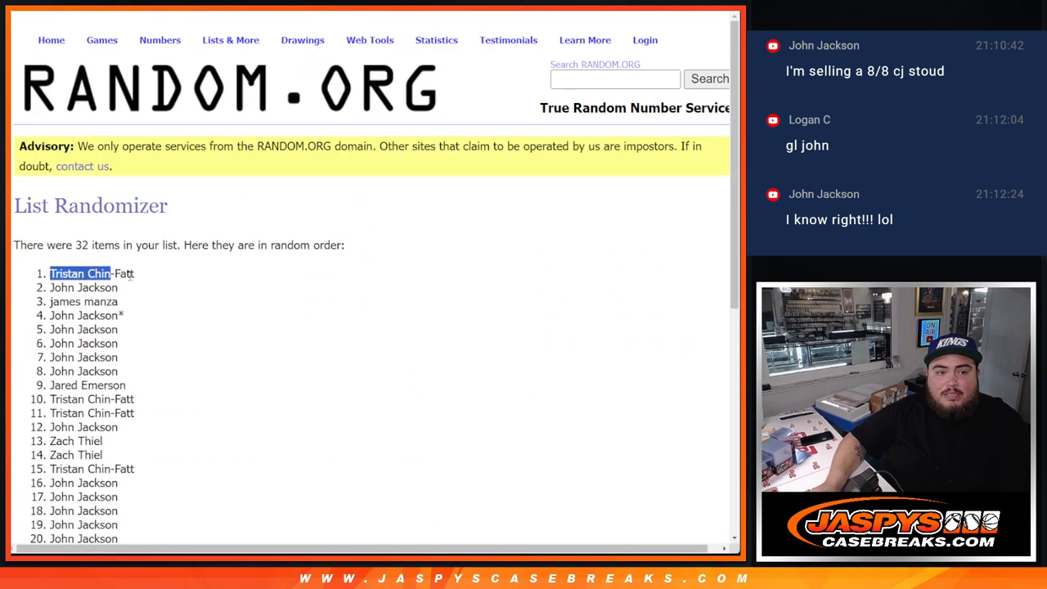
scroll("down", 3)
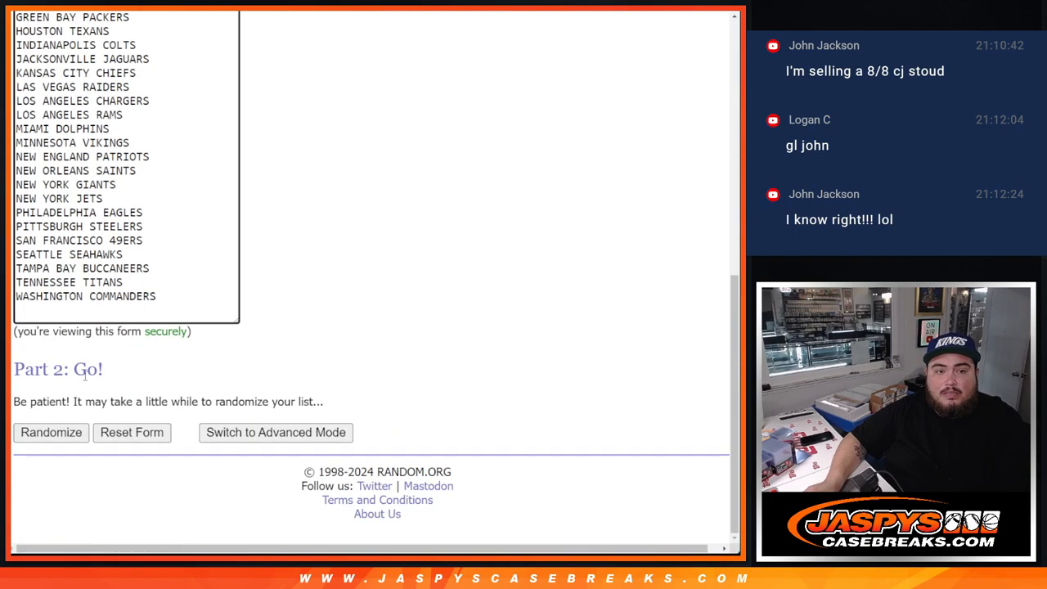
Randomize the 32 NFL teams repeatedly until the count reads 6 times
left_click(51, 432)
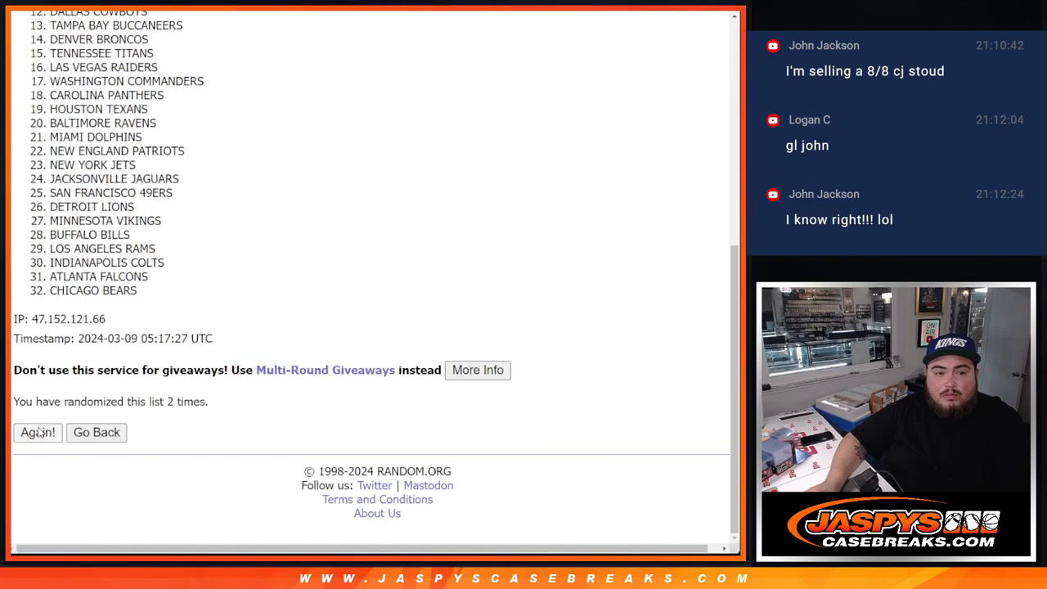
left_click(38, 431)
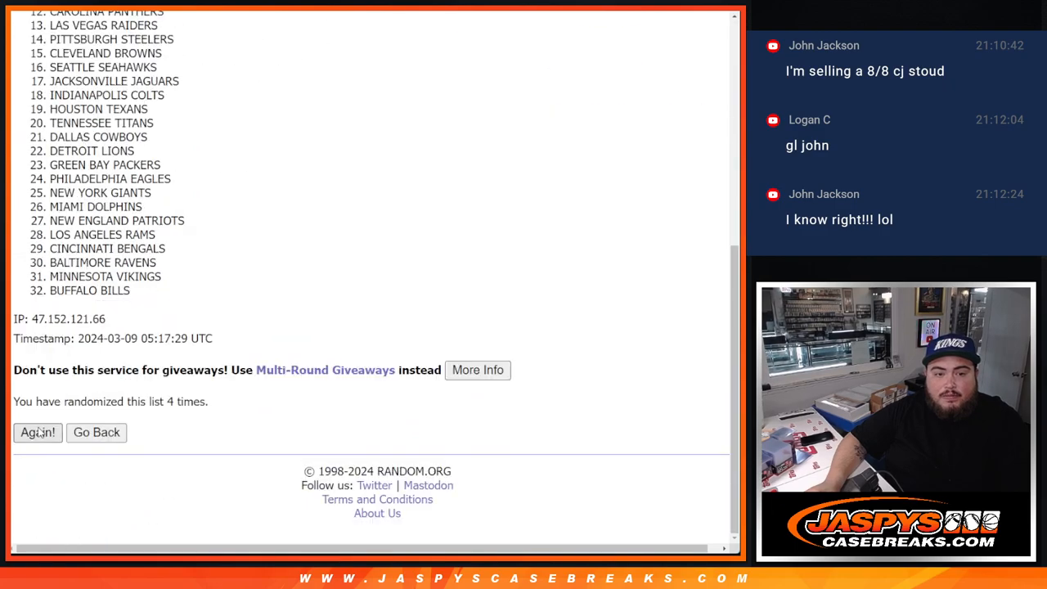
left_click(37, 432)
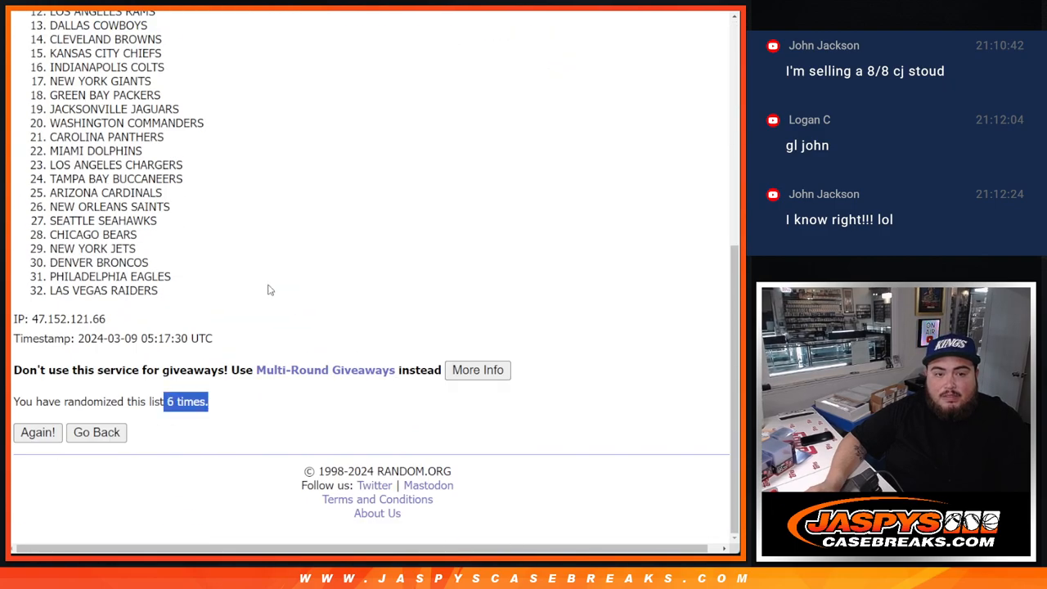
left_click(37, 431)
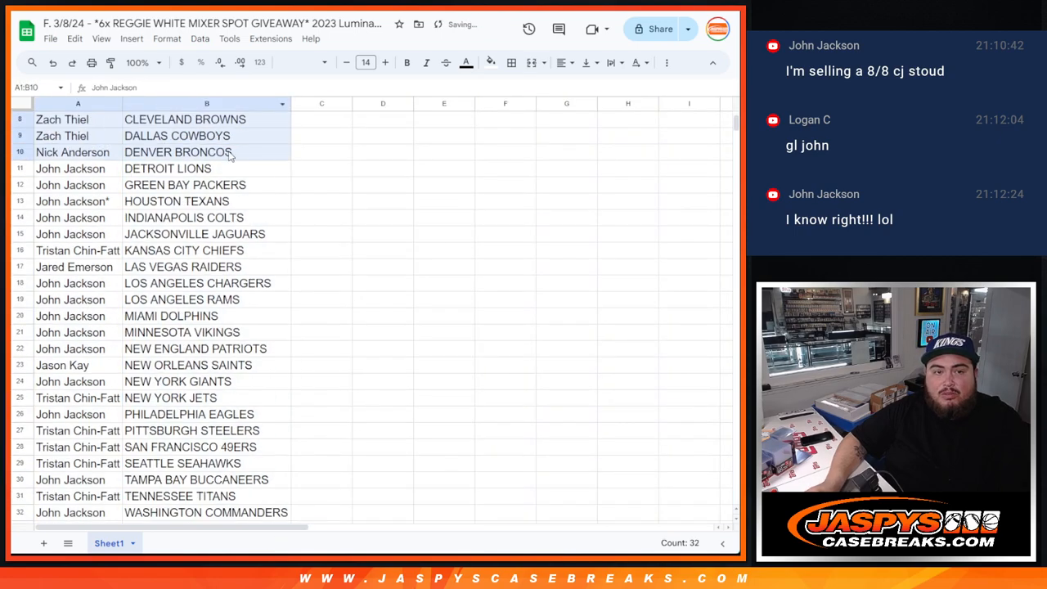
Print A1:B32 as a one-page pairings layout and continue to the printer dialog
left_click(511, 63)
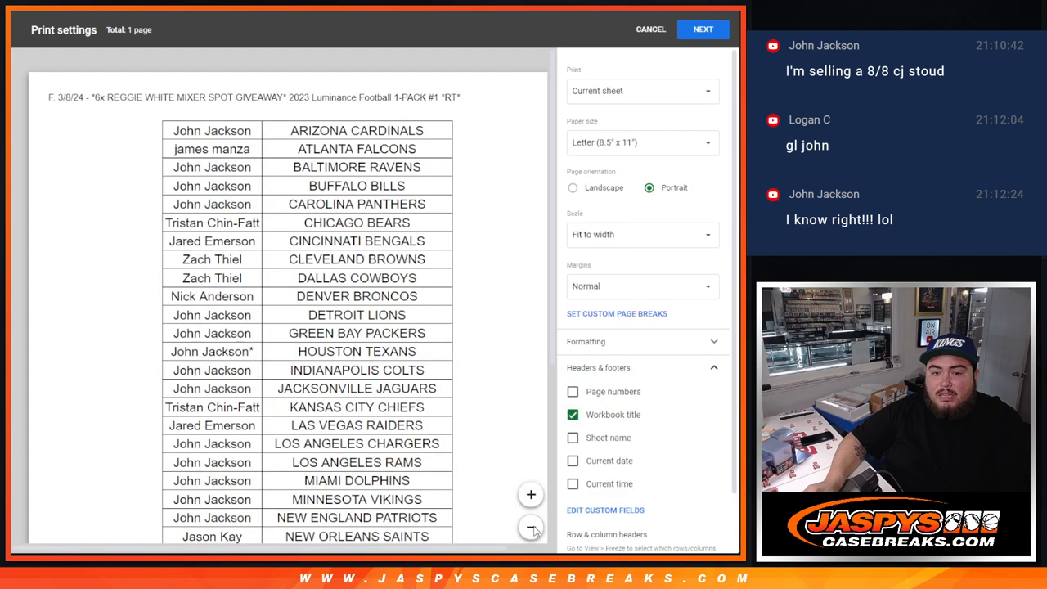
left_click(529, 526)
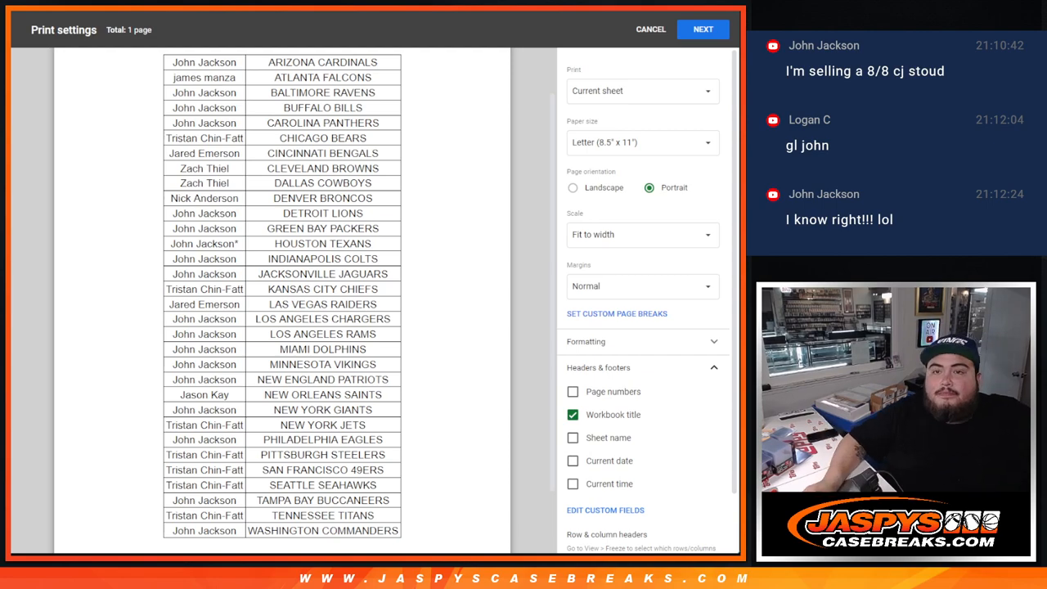
left_click(702, 29)
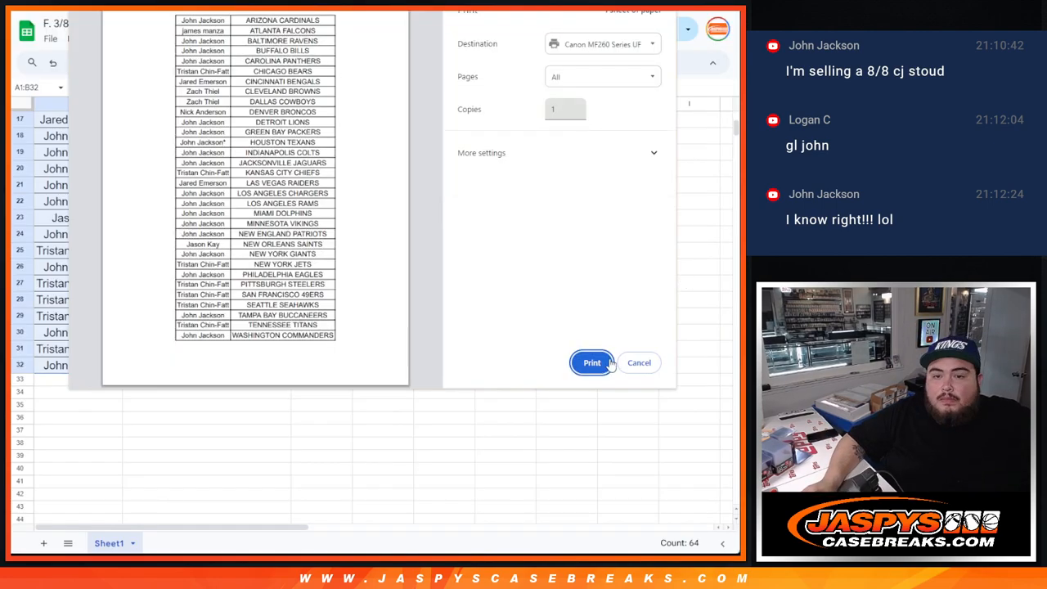
Send the name–team pairings sheet to the printer
left_click(638, 362)
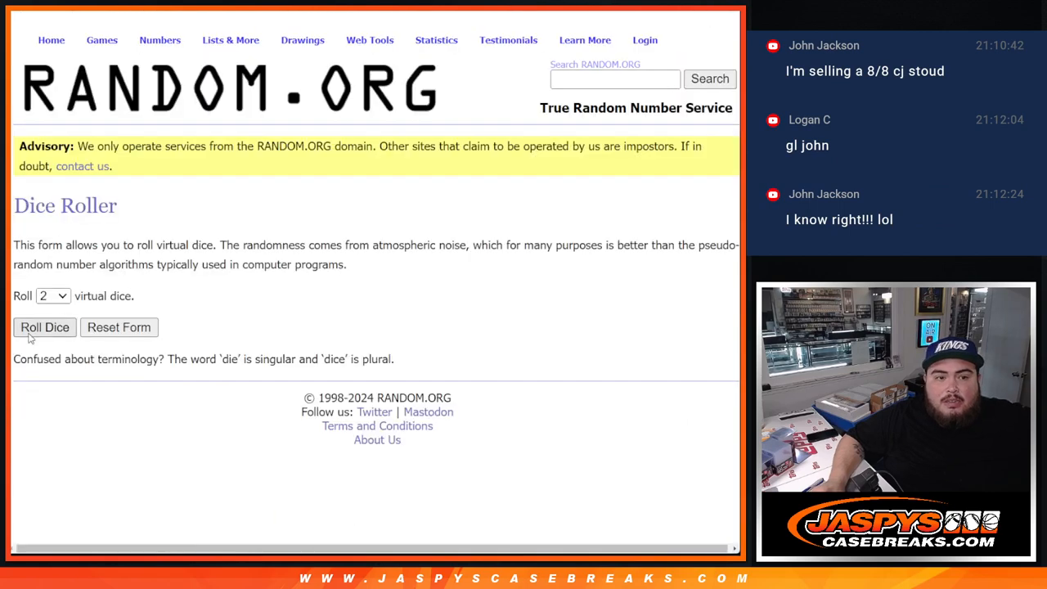
Roll two dice, shuffle the names a seventh time, and highlight the first six names
left_click(45, 327)
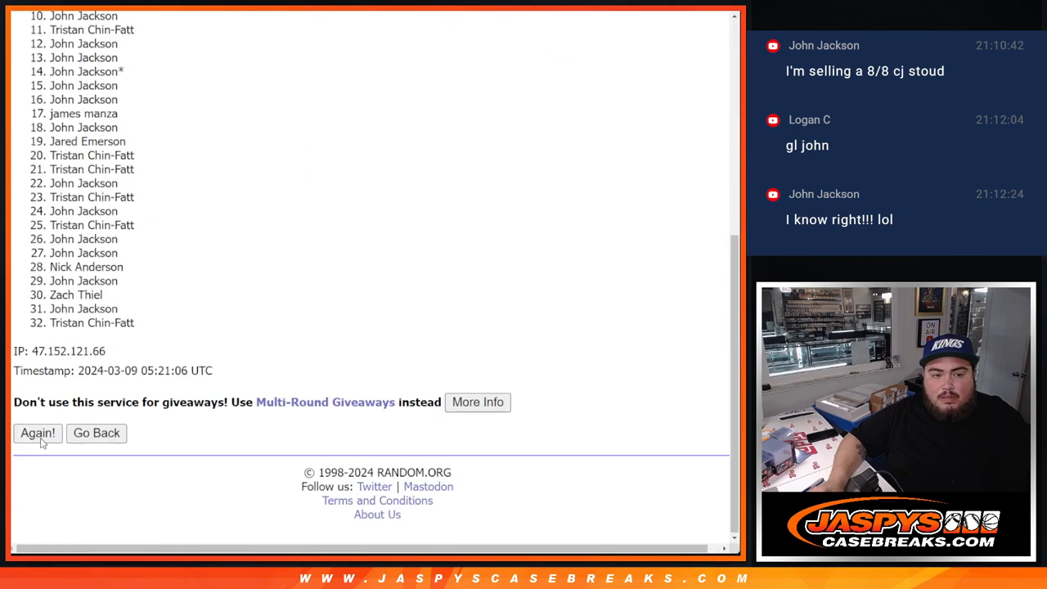
left_click(37, 433)
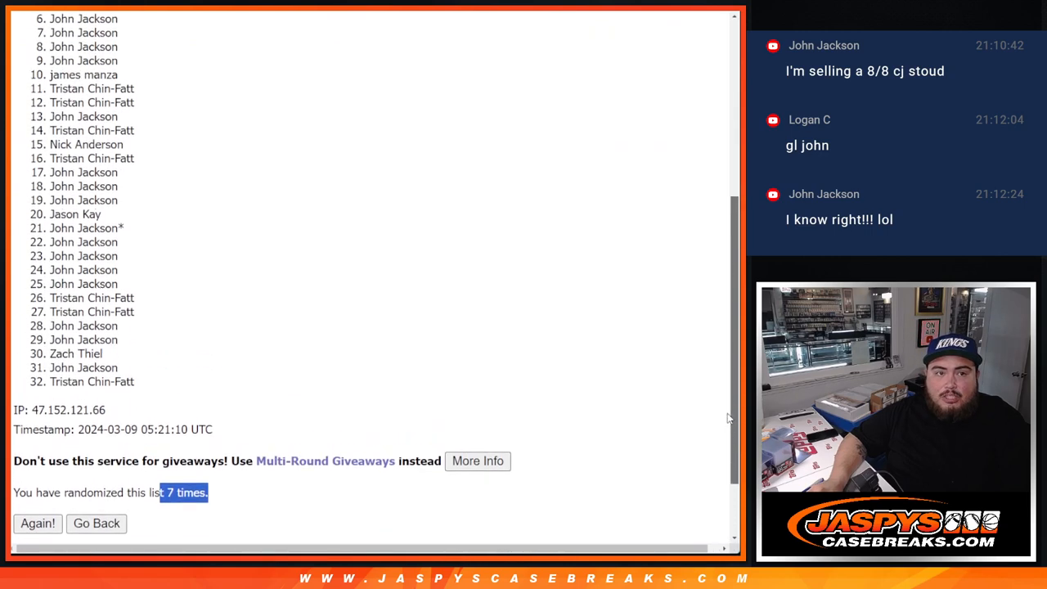
scroll("down", 3)
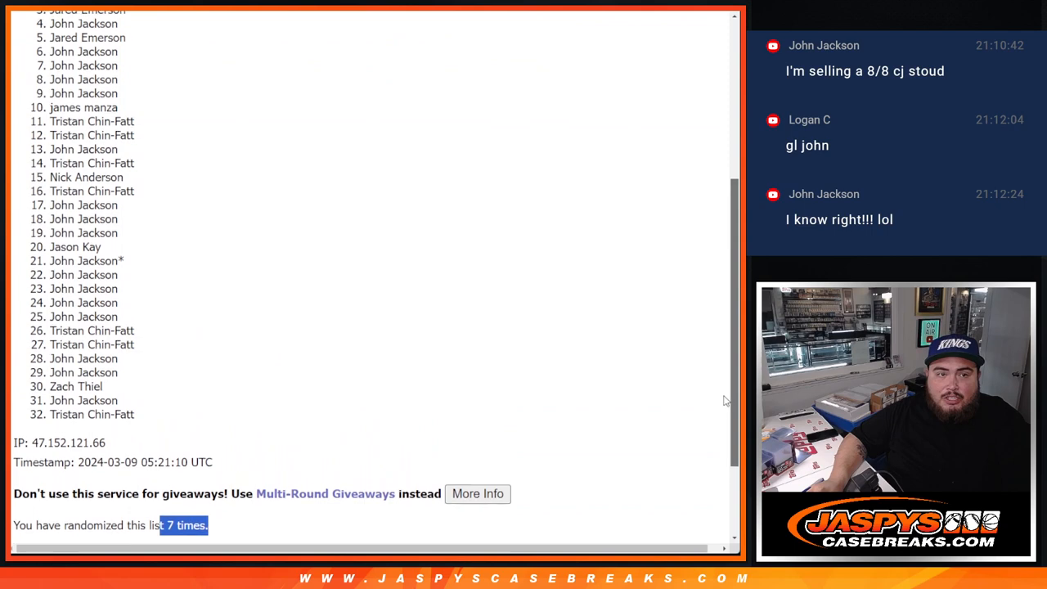
scroll("up", 3)
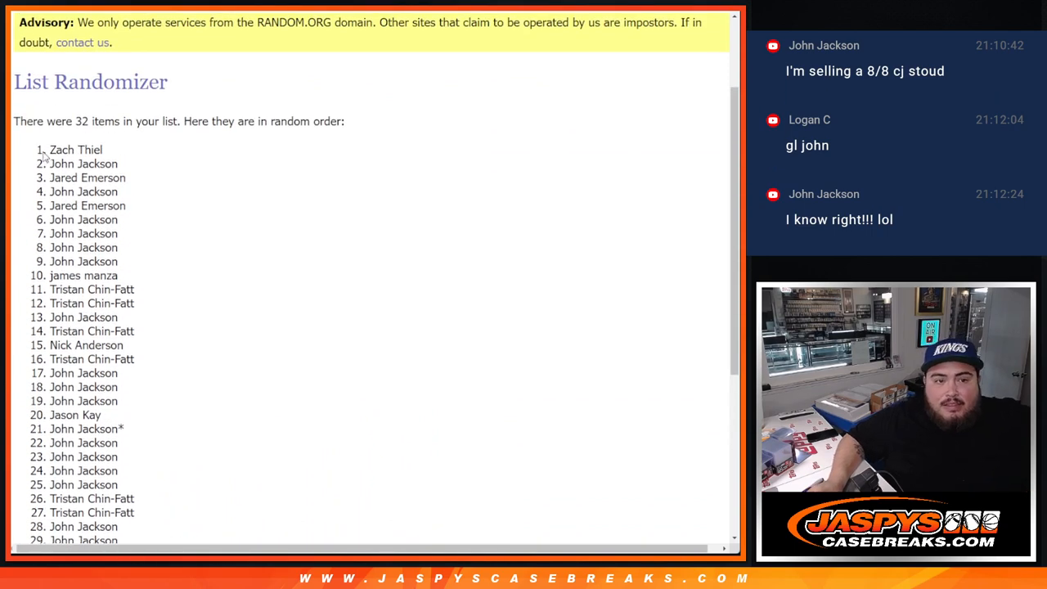
left_click_drag(49, 149, 119, 219)
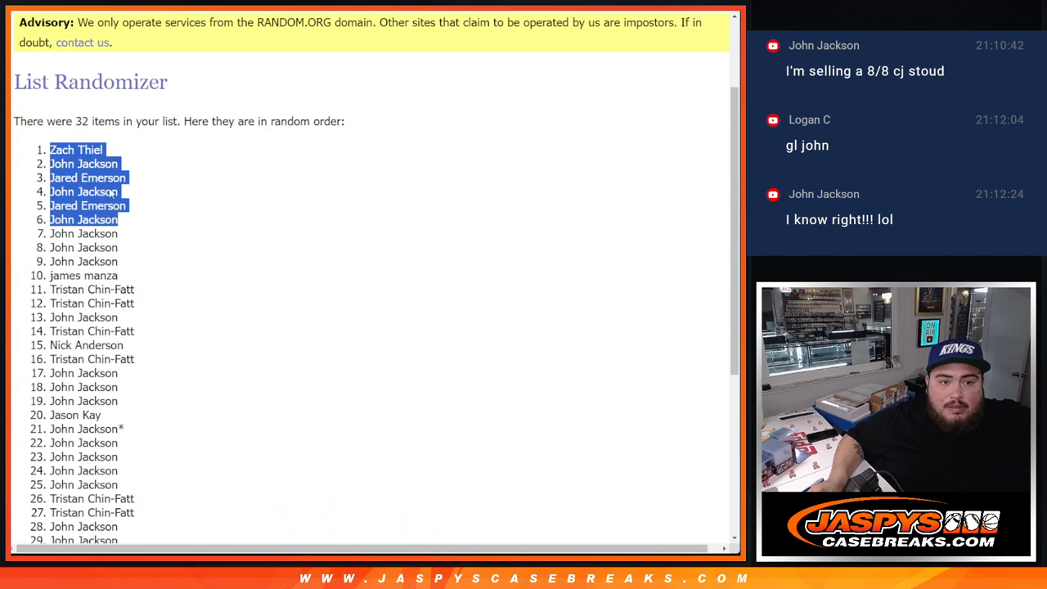
scroll("down", 3)
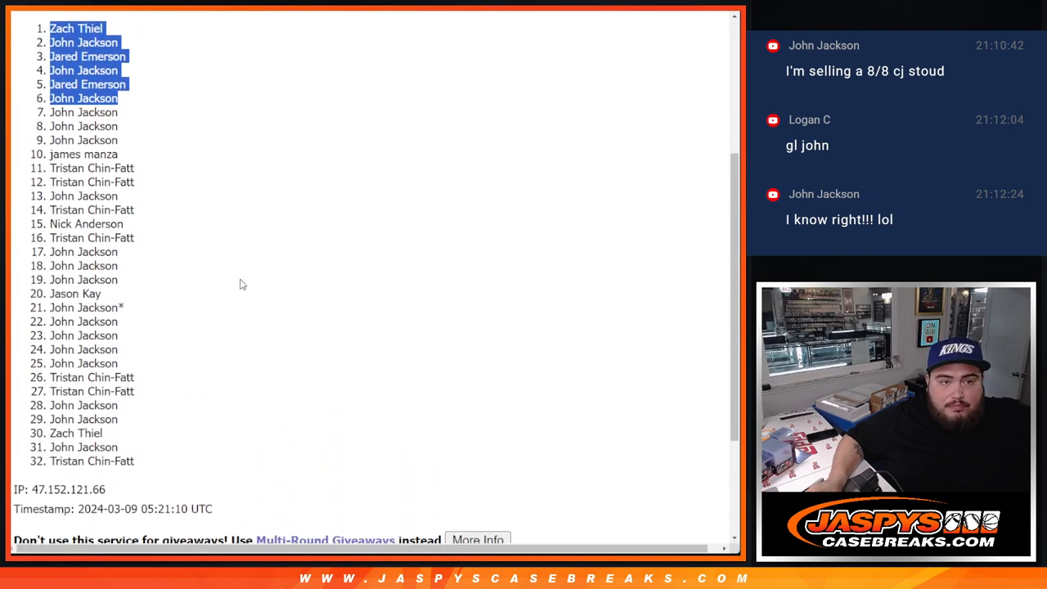